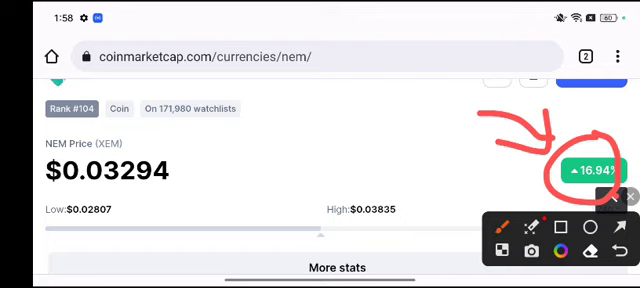
pyautogui.scroll(-3)
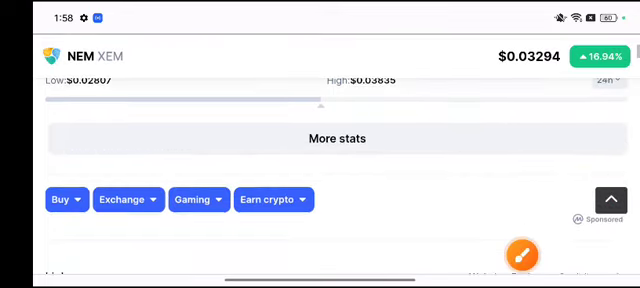
pyautogui.scroll(-3)
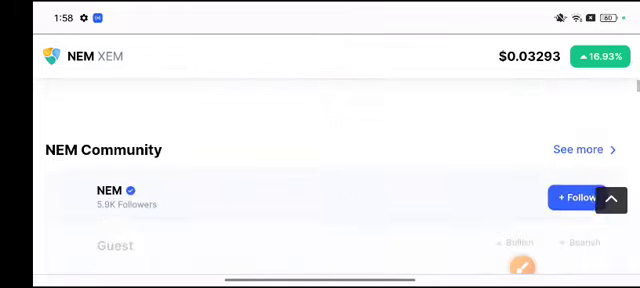
pyautogui.scroll(-3)
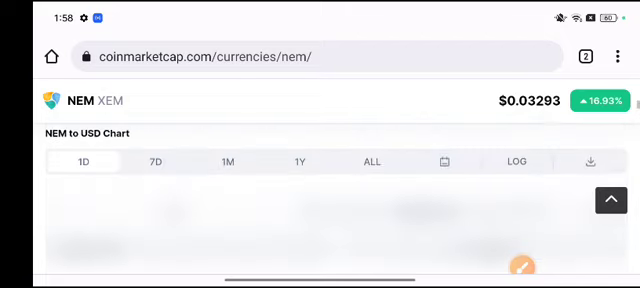
pyautogui.scroll(-3)
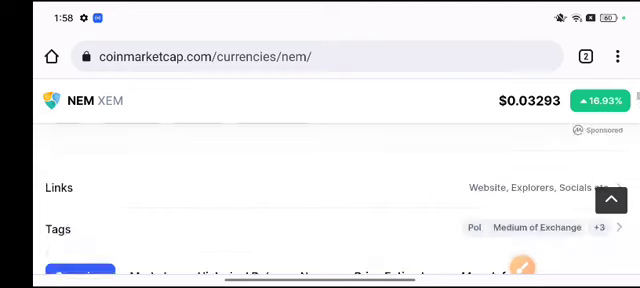
pyautogui.scroll(-3)
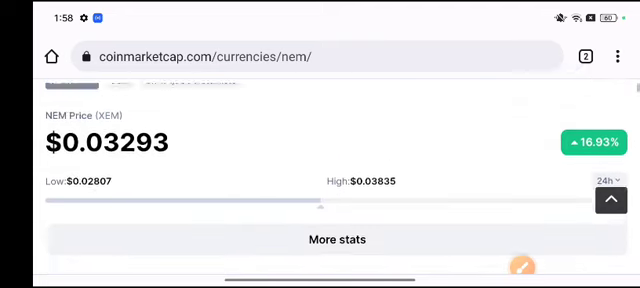